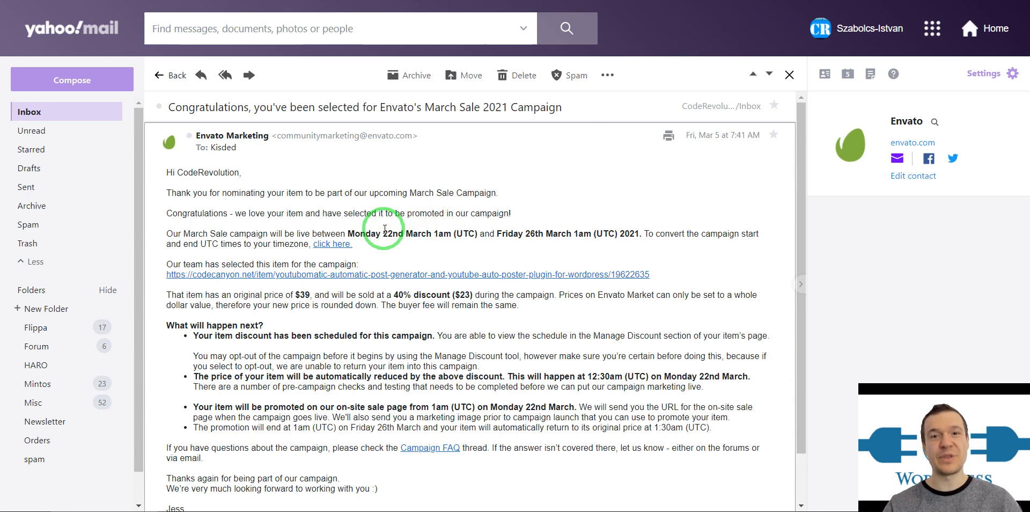
mouse_move(355, 227)
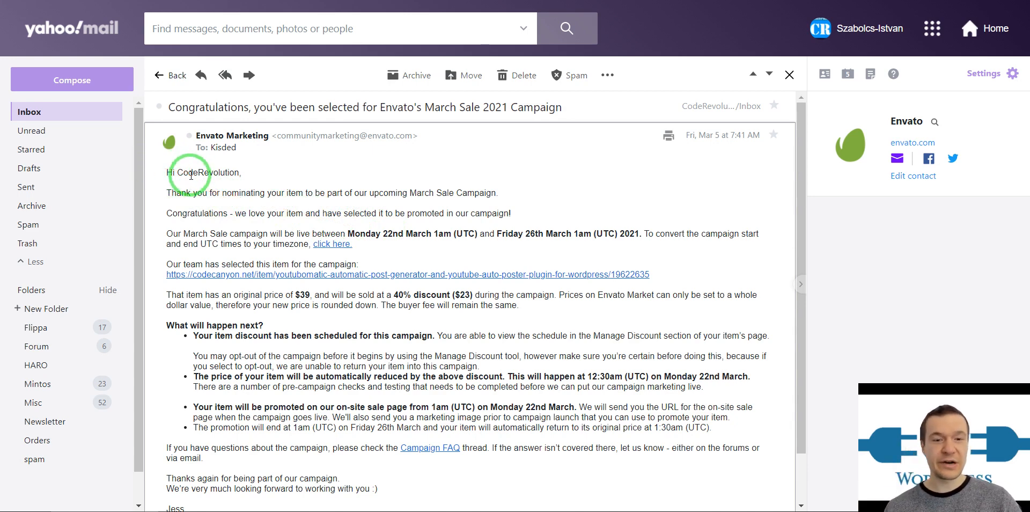
mouse_move(474, 193)
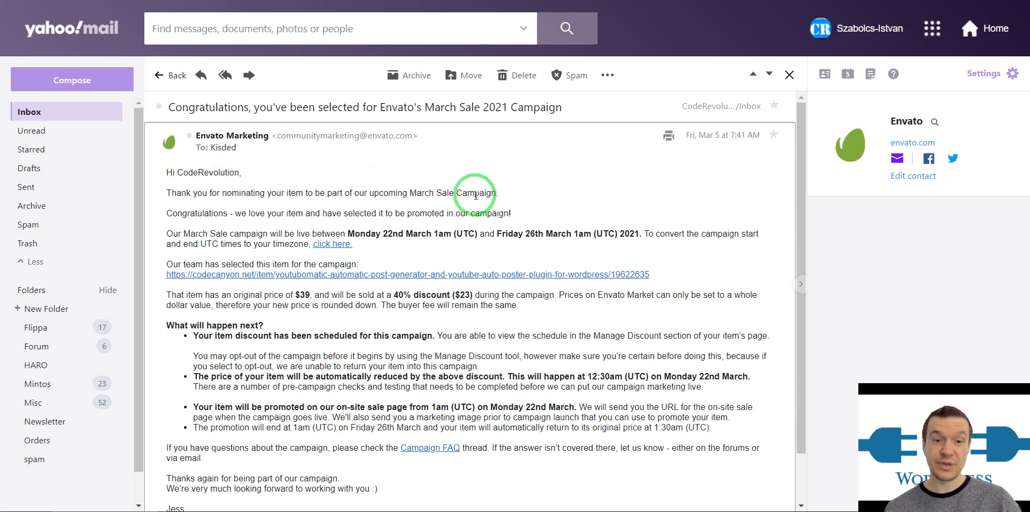
mouse_move(312, 322)
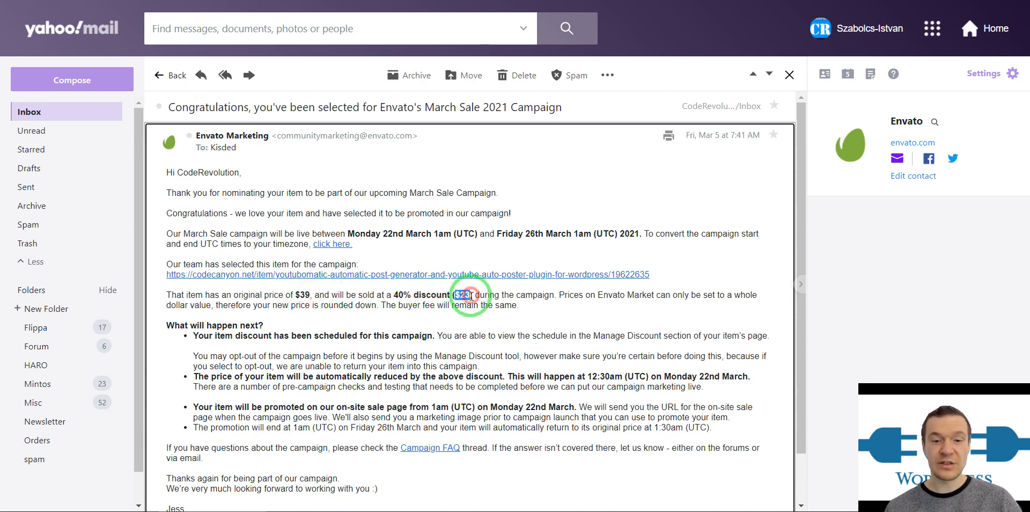
Follow the email's codecanyon.net link to YouTubomatic's page and check its 40% discount notice
double_click(461, 294)
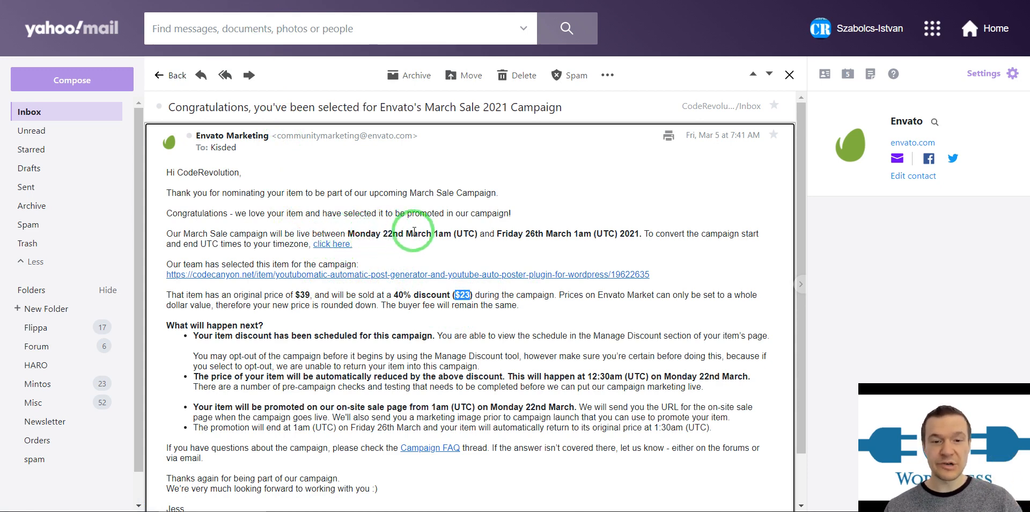
mouse_move(502, 233)
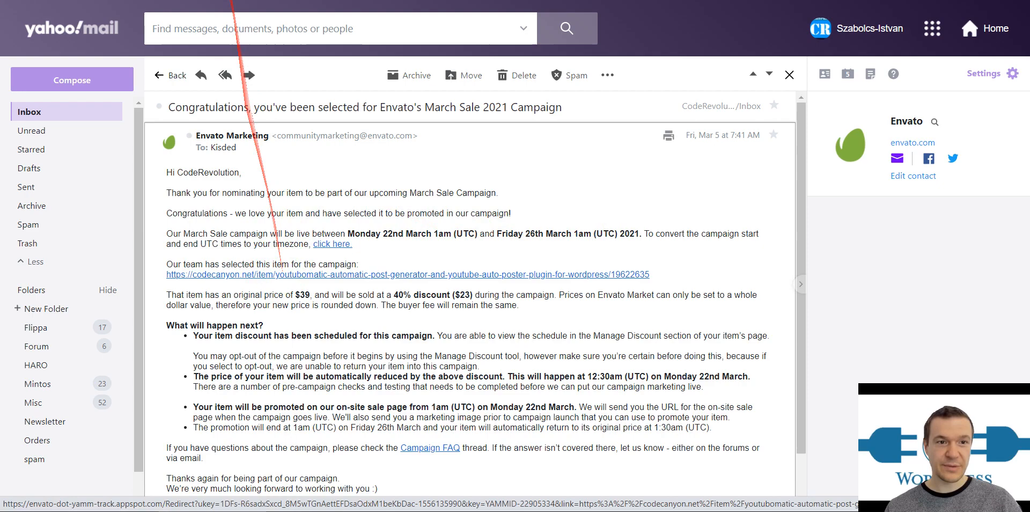
left_click(408, 274)
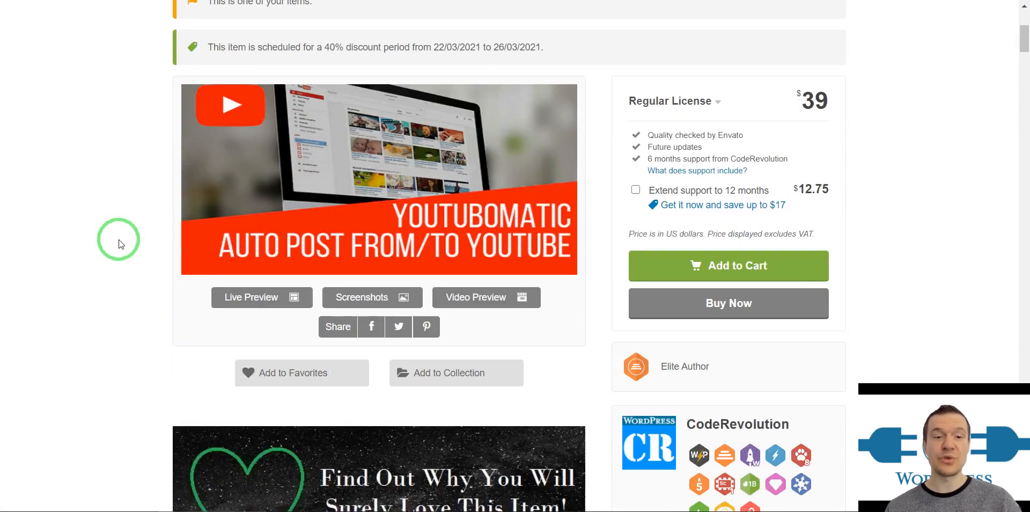
scroll("down", 3)
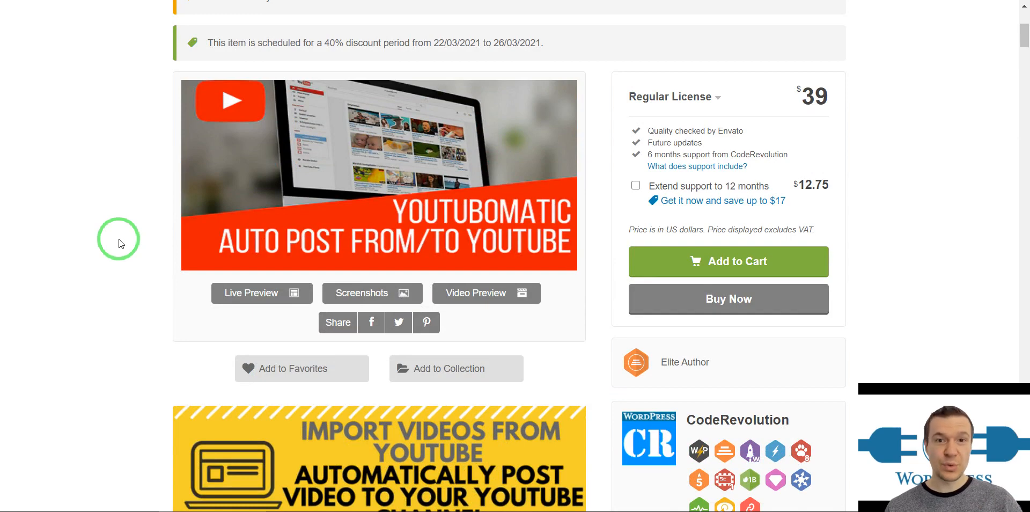
scroll("up", 3)
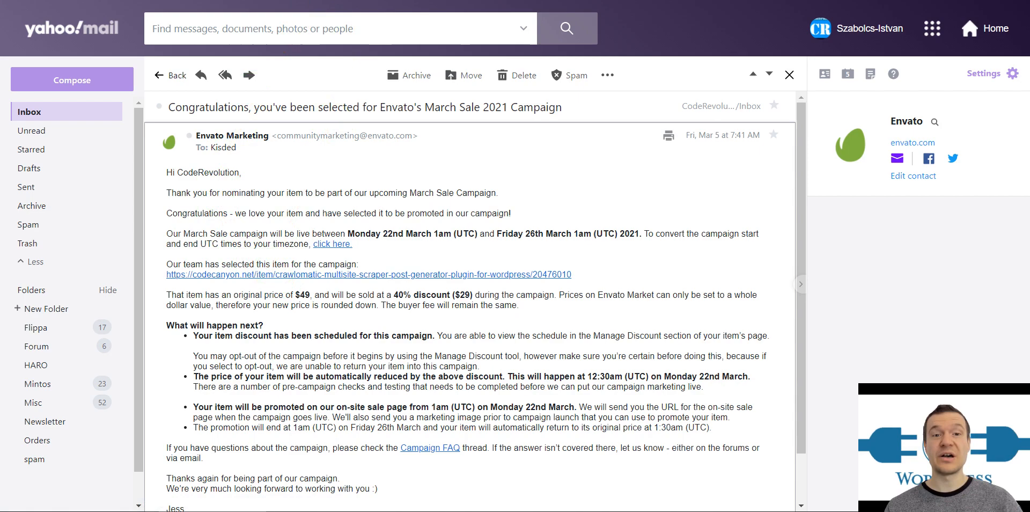
Follow the Crawlomatic email link to its CodeCanyon page and browse the 40% discount details
left_click(368, 274)
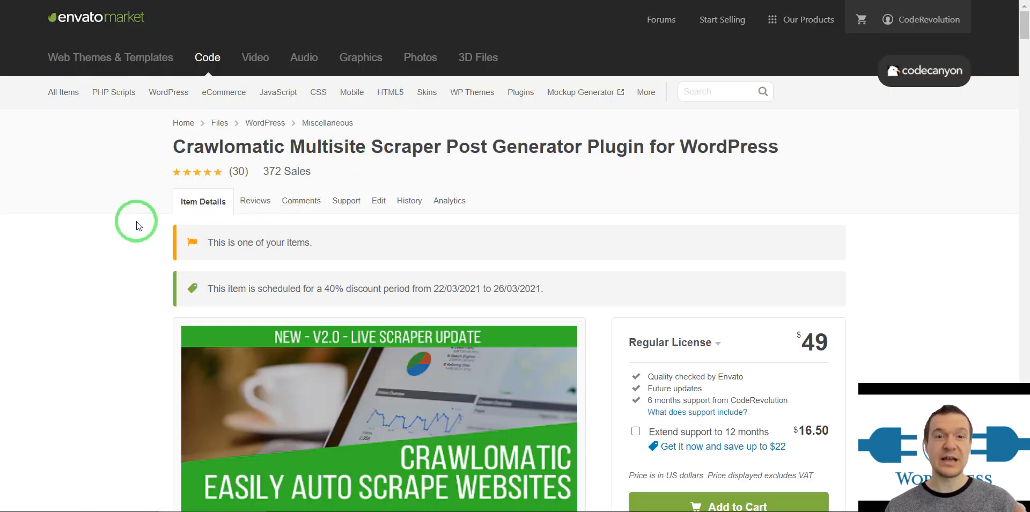
scroll("down", 3)
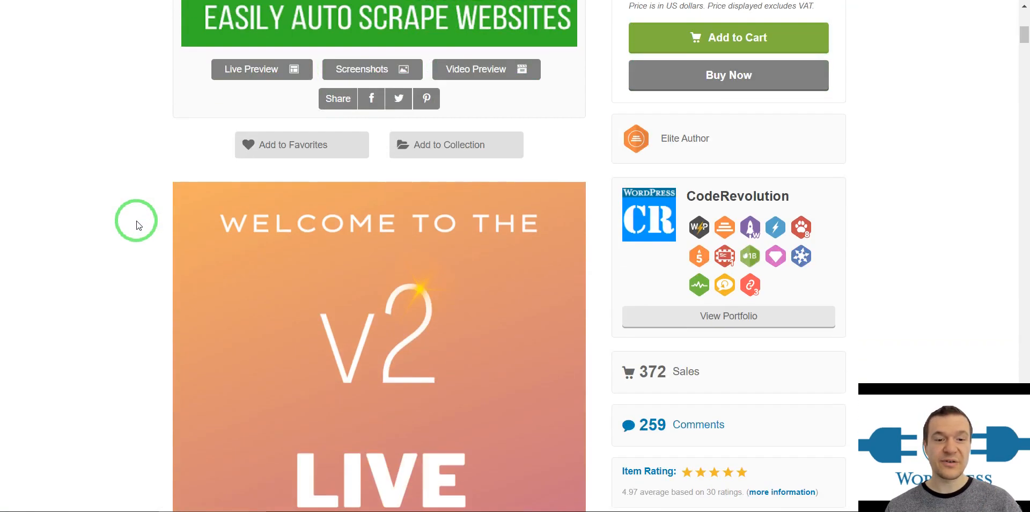
scroll("down", 3)
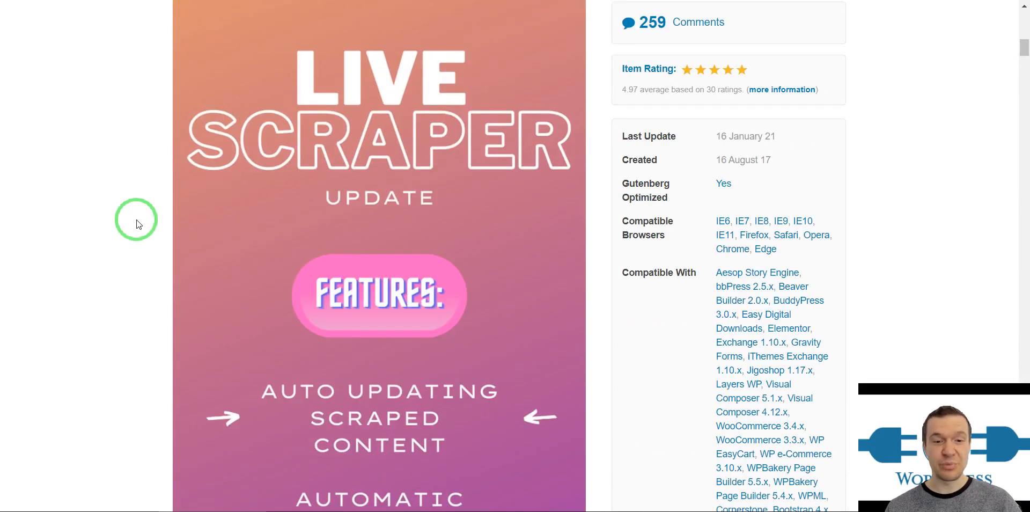
scroll("up", 3)
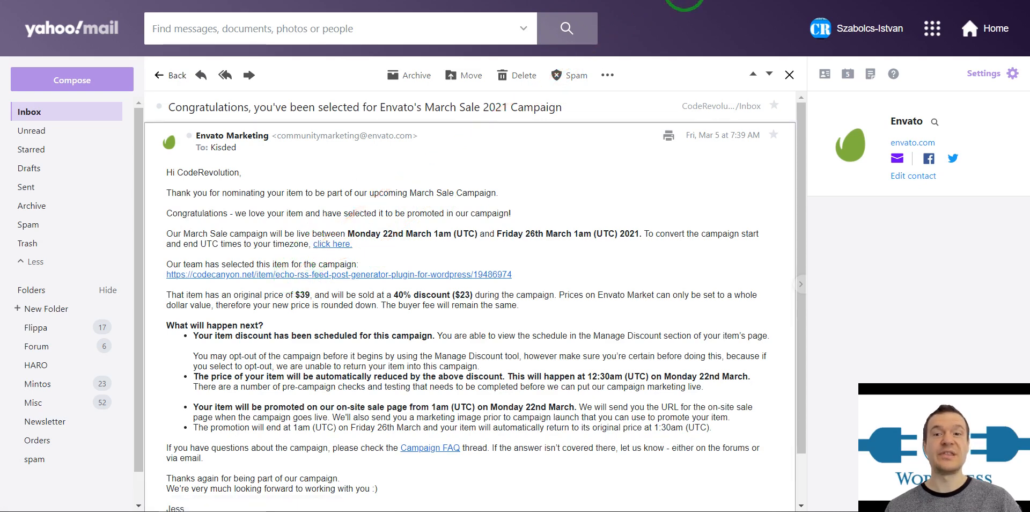
View Echo RSS's CodeCanyon page, then Newsomatic's, each with its scheduled 40% discount
left_click(338, 274)
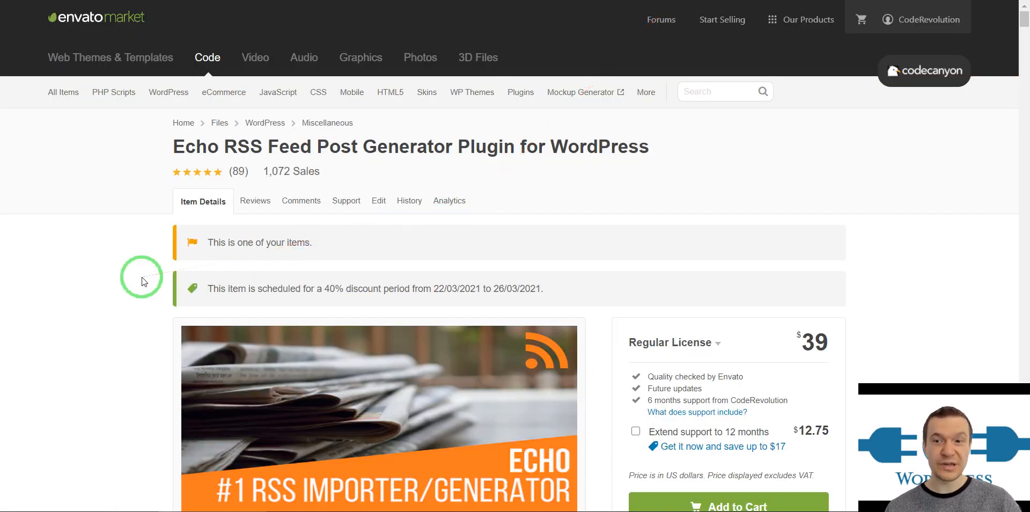
scroll("down", 3)
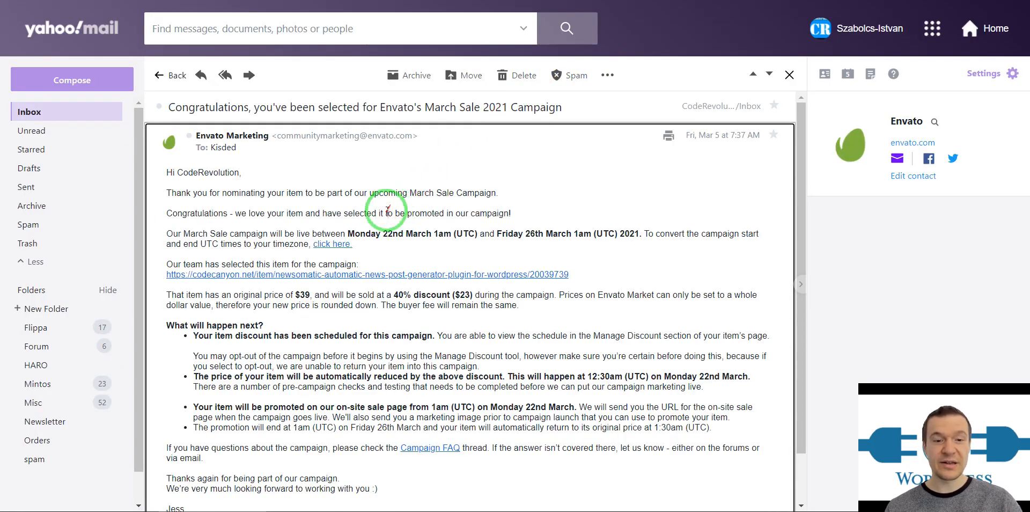
mouse_move(303, 273)
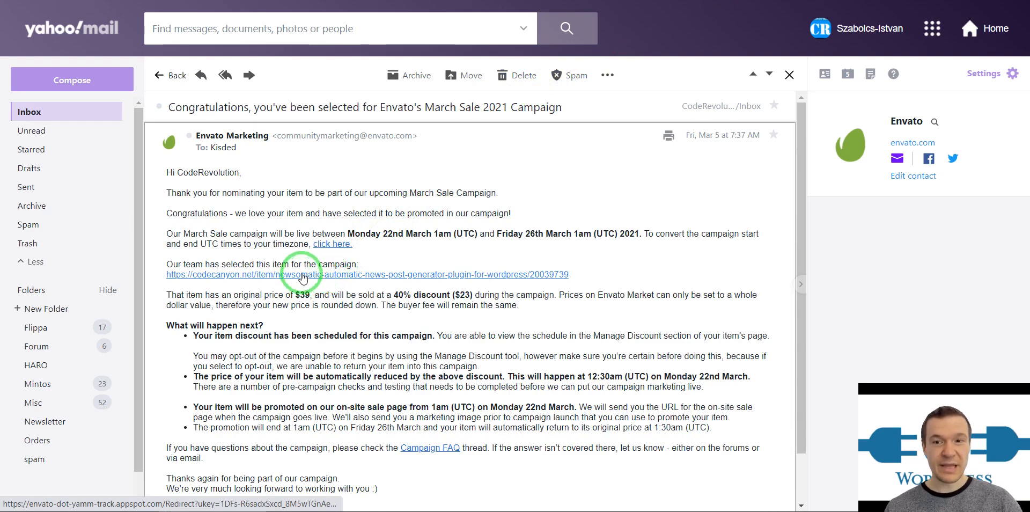
left_click(302, 274)
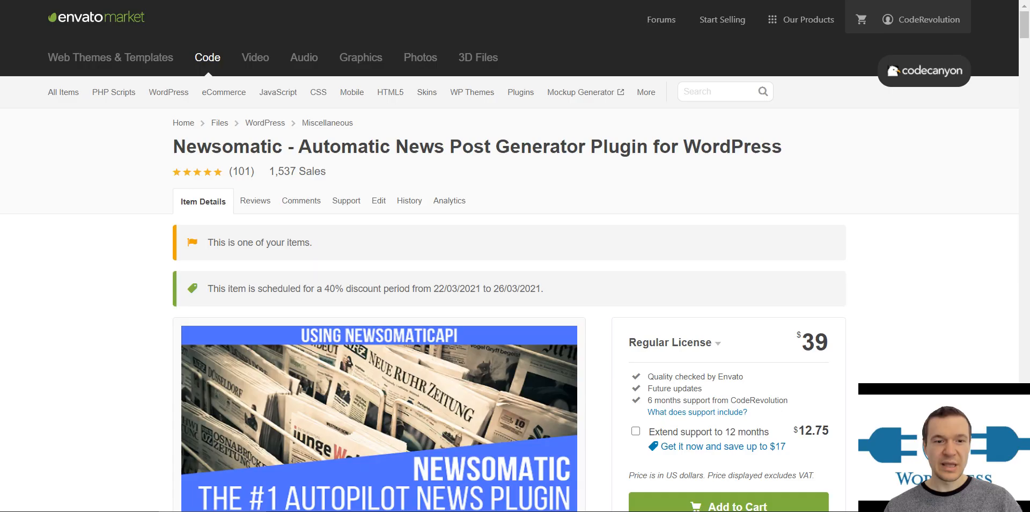